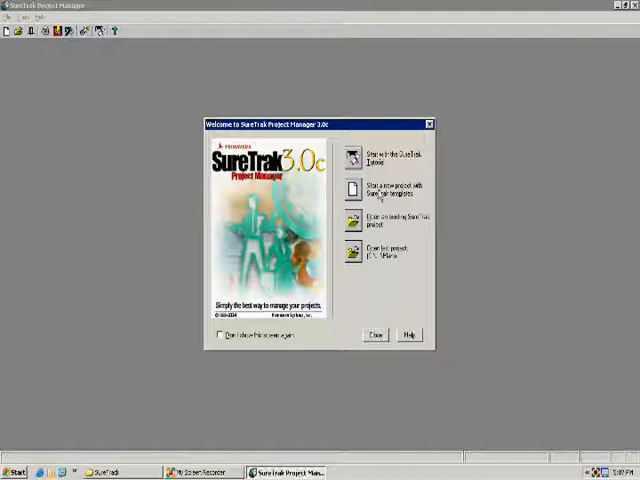
Create a new project named 'example schedule' from the Welcome dialog
{"action": "left_click", "coordinate": [352, 188]}
{"action": "type", "text": "example schedule"}
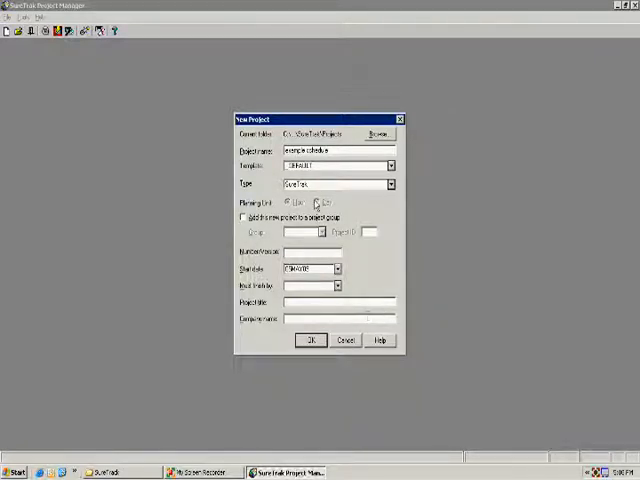
{"action": "left_click", "coordinate": [312, 340]}
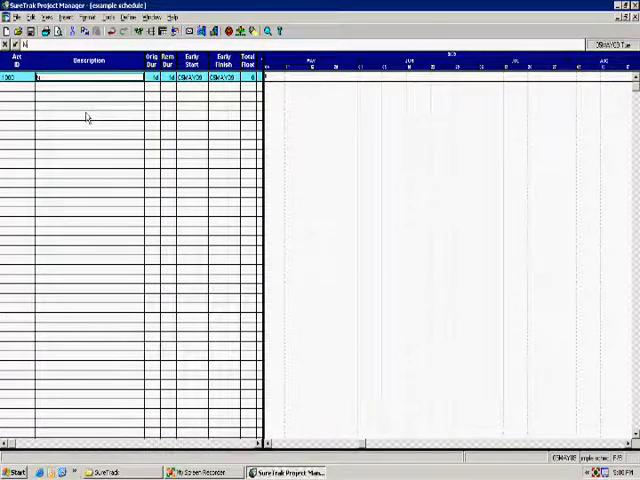
Enter activity descriptions 'Note to H', 'Slab' and 'Final Cleanup' on successive rows
{"action": "type", "text": "Note to H"}
{"action": "left_click", "coordinate": [90, 86]}
{"action": "type", "text": "Pour Concrete"}
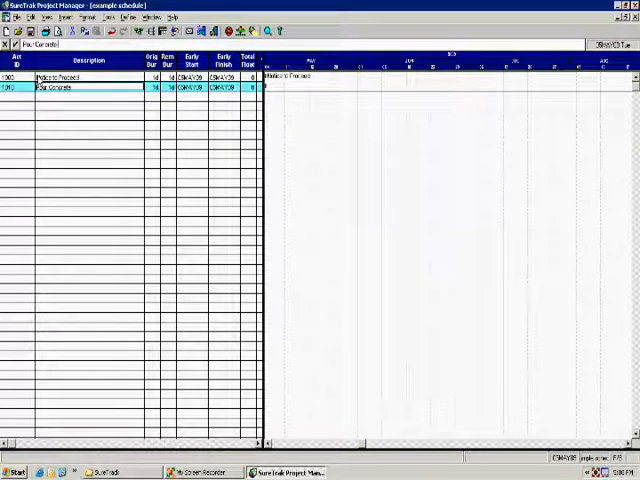
{"action": "type", "text": "Slab"}
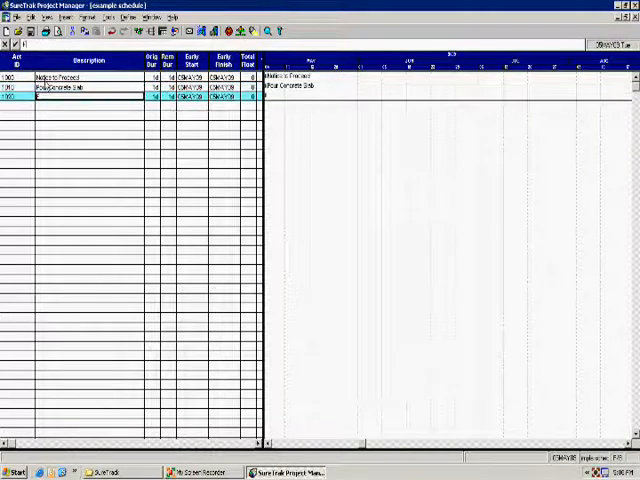
{"action": "type", "text": "Final Cleanup"}
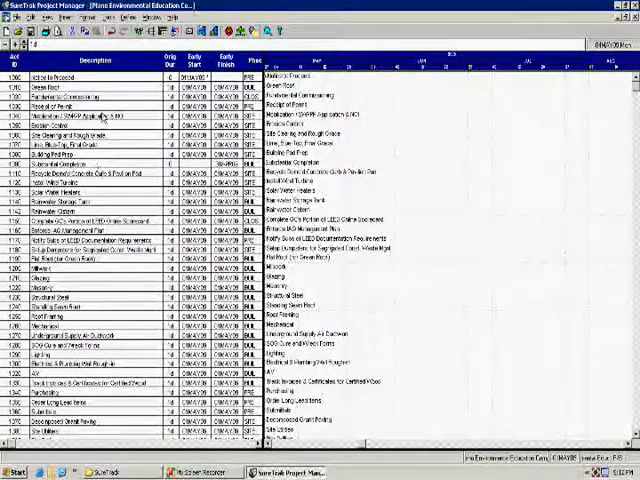
{"action": "mouse_move", "coordinate": [108, 350]}
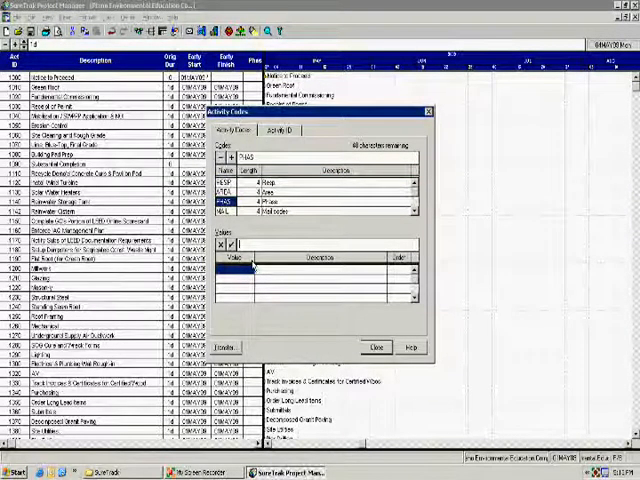
Add the phase code value PRE for the pre-construction phase
{"action": "type", "text": "PRE"}
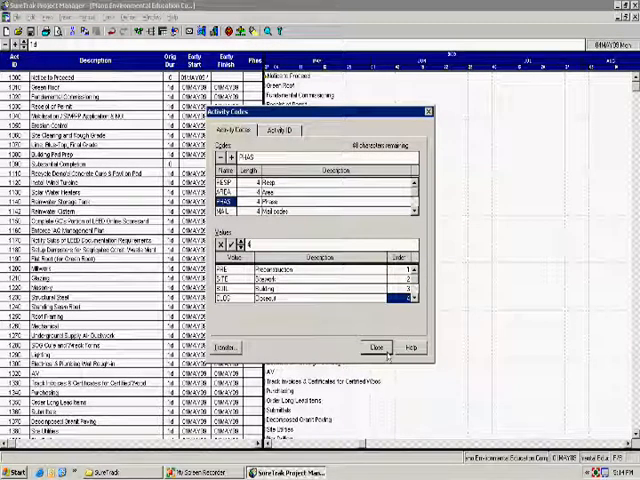
Choose Phase as the Group by code in the Organize dialog
{"action": "left_click", "coordinate": [372, 348]}
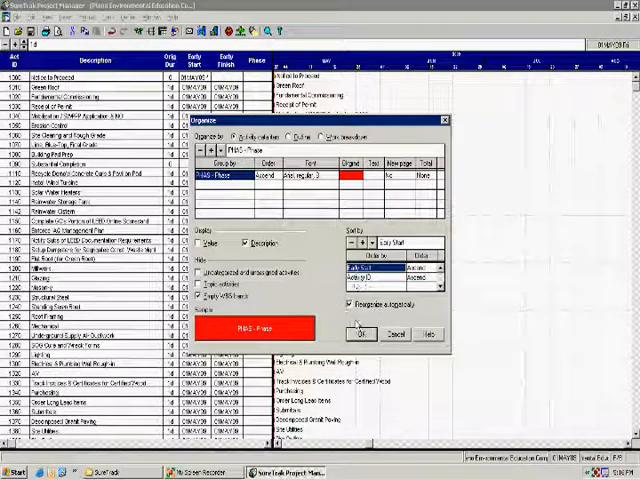
Close the Organize dialog and confirm the Columns dialog changes
{"action": "left_click", "coordinate": [372, 334]}
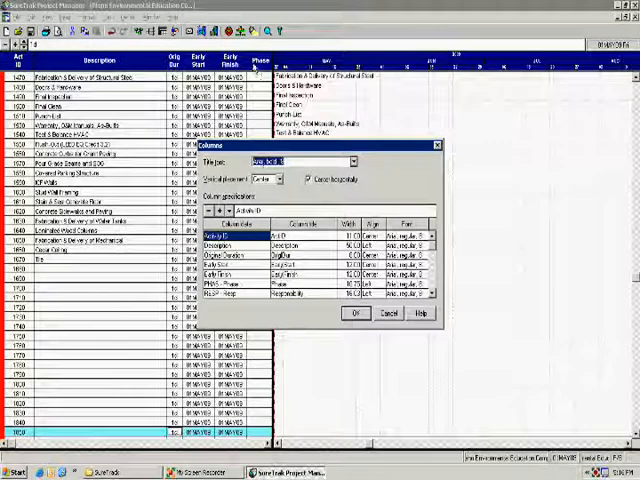
{"action": "left_click", "coordinate": [356, 312]}
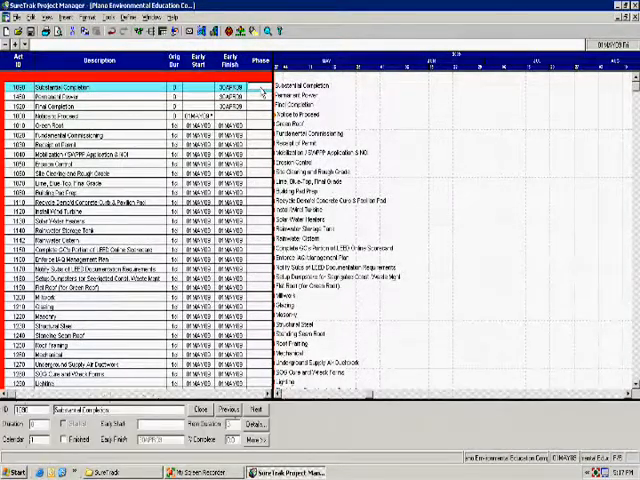
Adjust the column list to ID, description, duration, early start, early finish and phase
{"action": "left_click", "coordinate": [100, 220]}
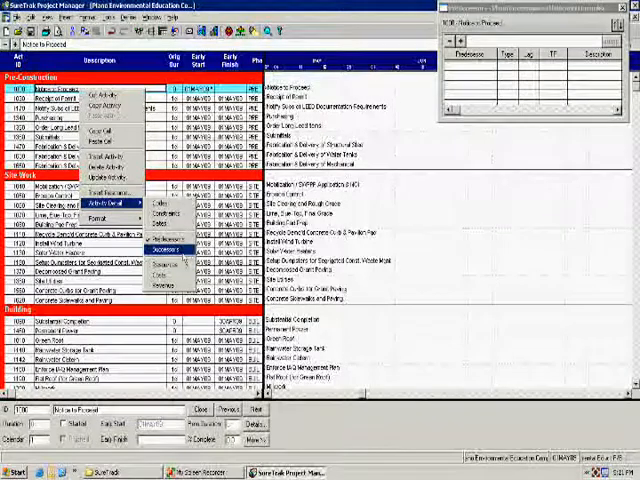
Show the successors list for the first Pre-Construction activity
{"action": "left_click", "coordinate": [156, 252]}
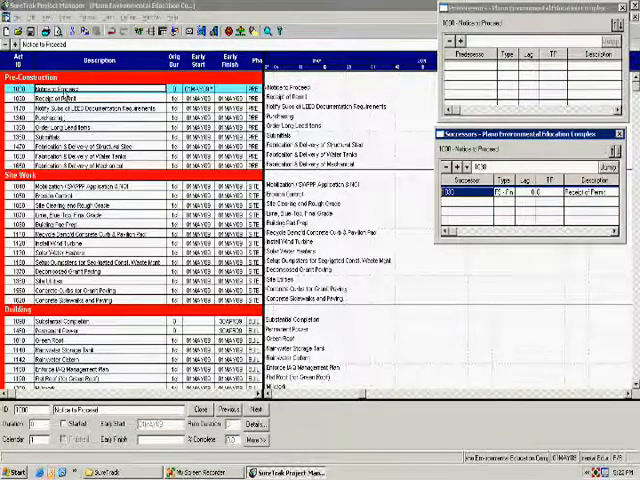
Select the Site Work activity in the Building phase and add its predecessor link
{"action": "scroll", "scroll_direction": "down", "scroll_amount": 3}
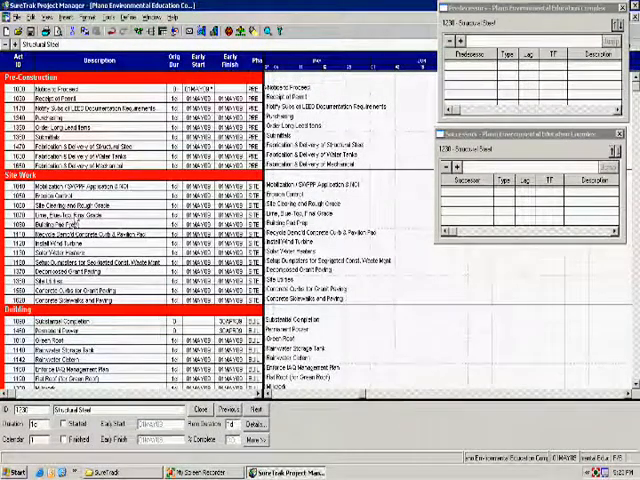
{"action": "left_click", "coordinate": [100, 216]}
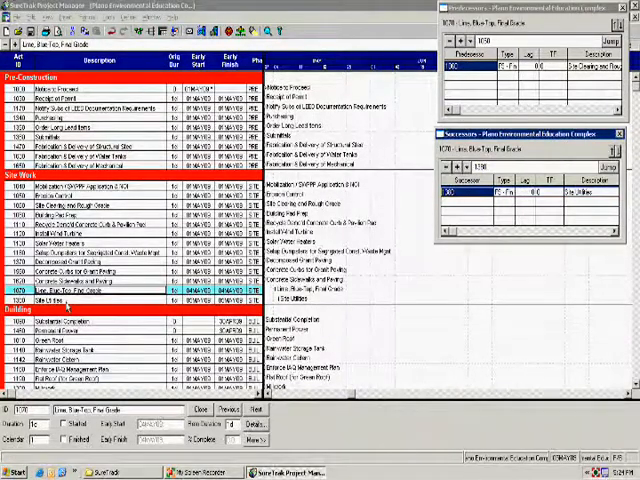
{"action": "left_click", "coordinate": [76, 300]}
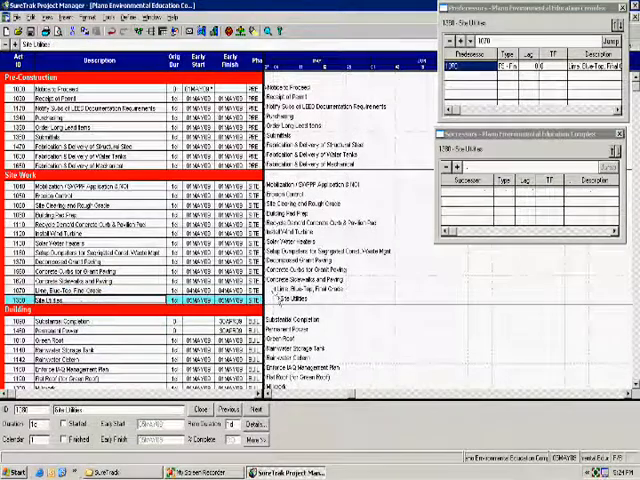